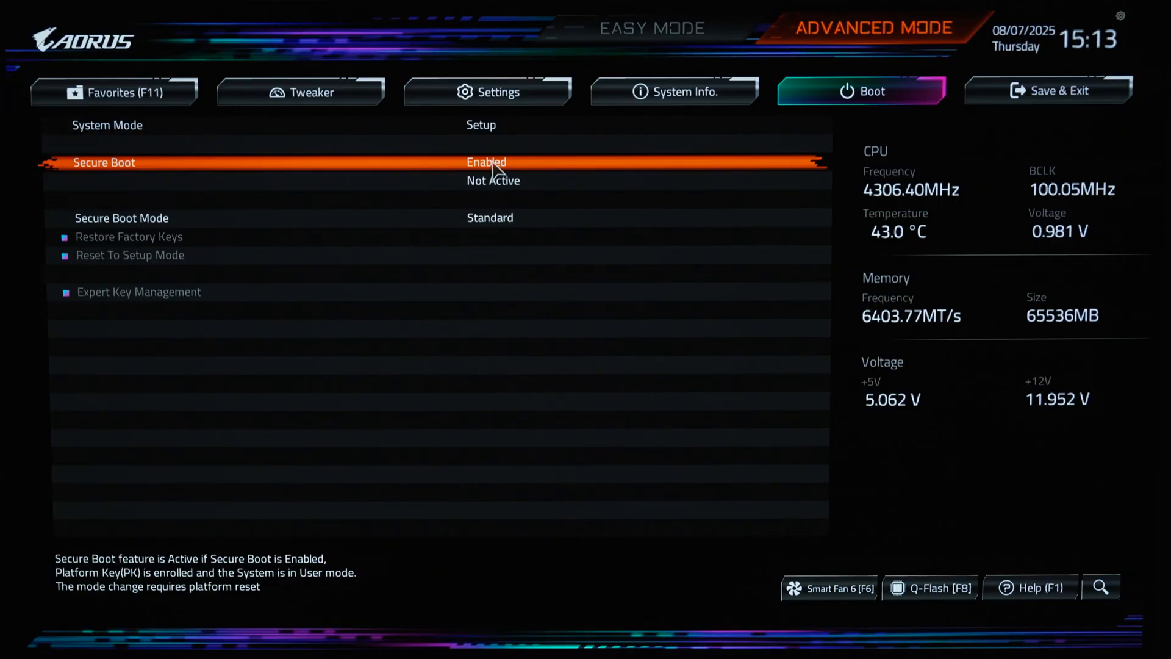
Launch msinfo32 and check System Summary shows BIOS Mode UEFI and Secure Boot State Off.
click(486, 163)
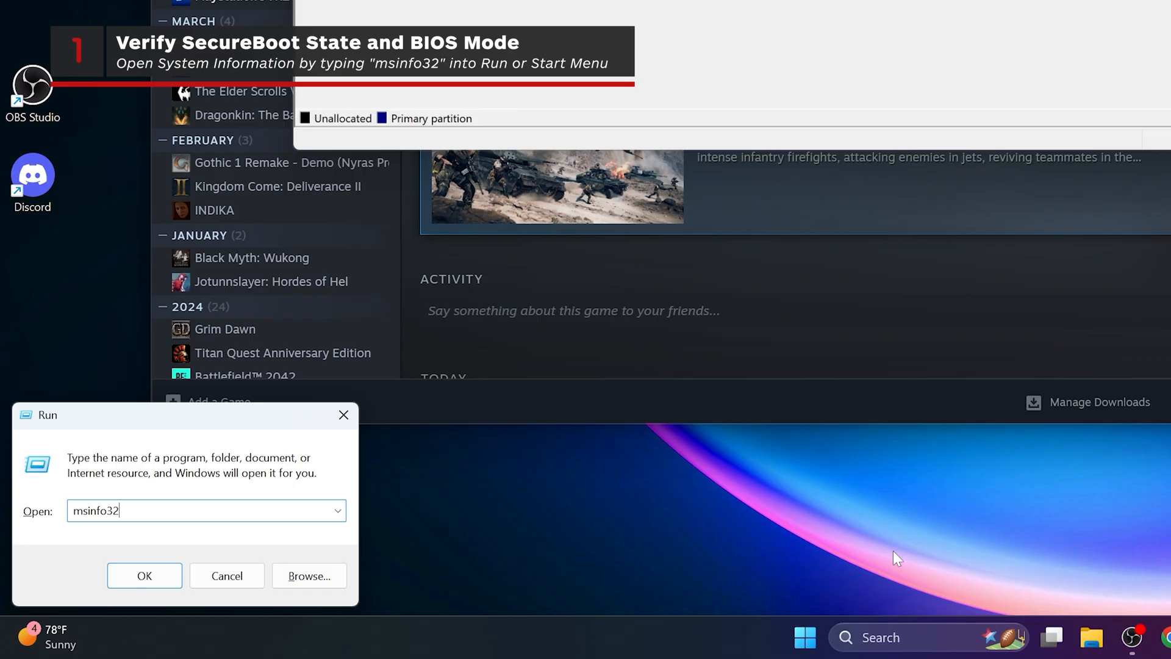
mouse_move(226, 633)
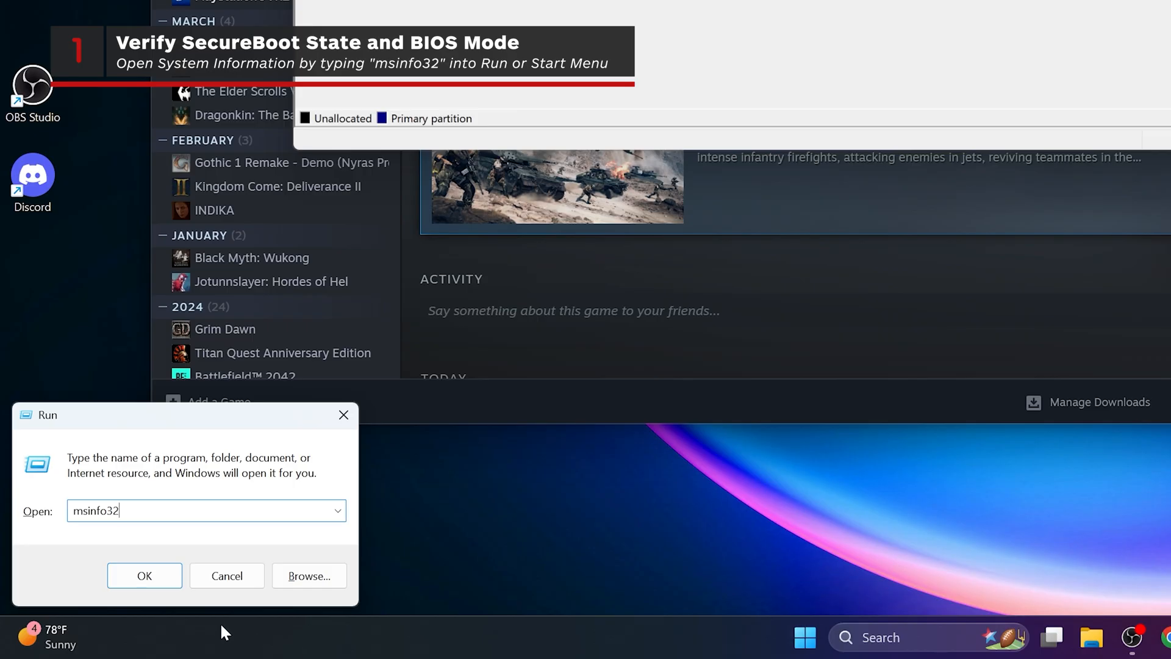
click(144, 576)
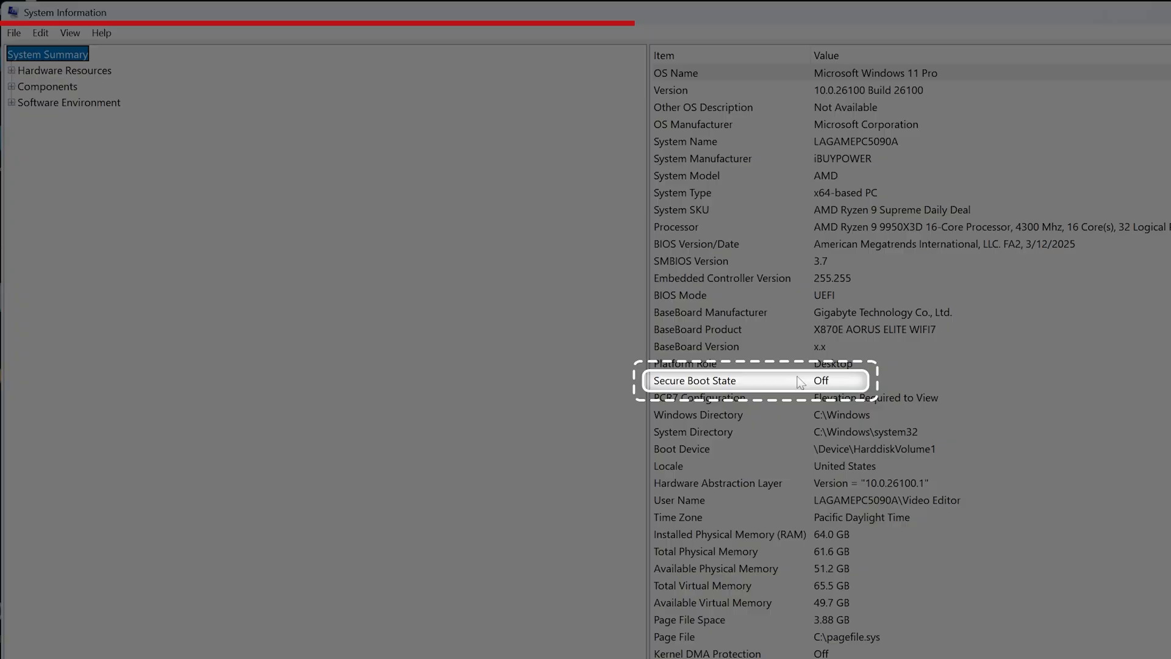
click(695, 380)
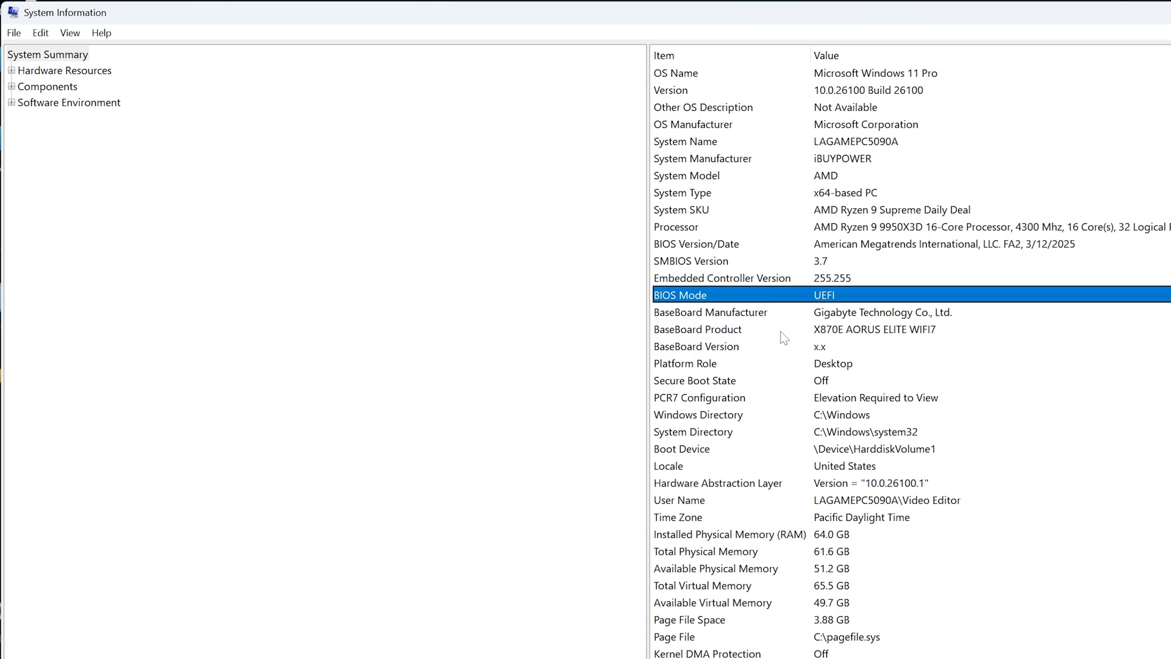
click(693, 380)
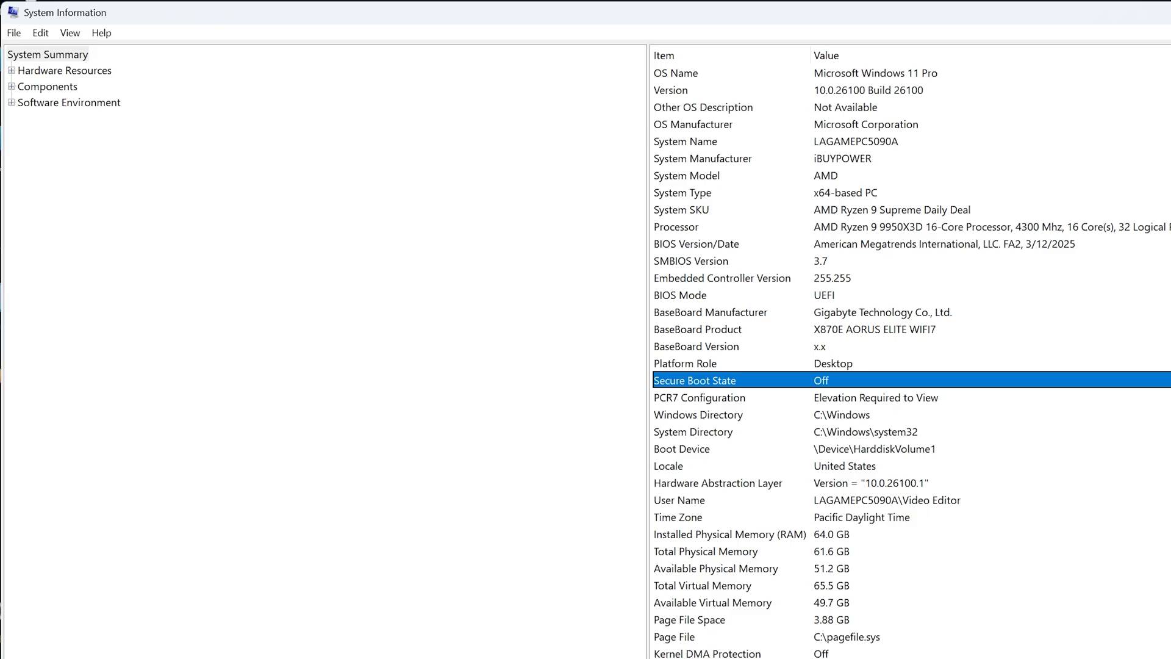
right_click(422, 648)
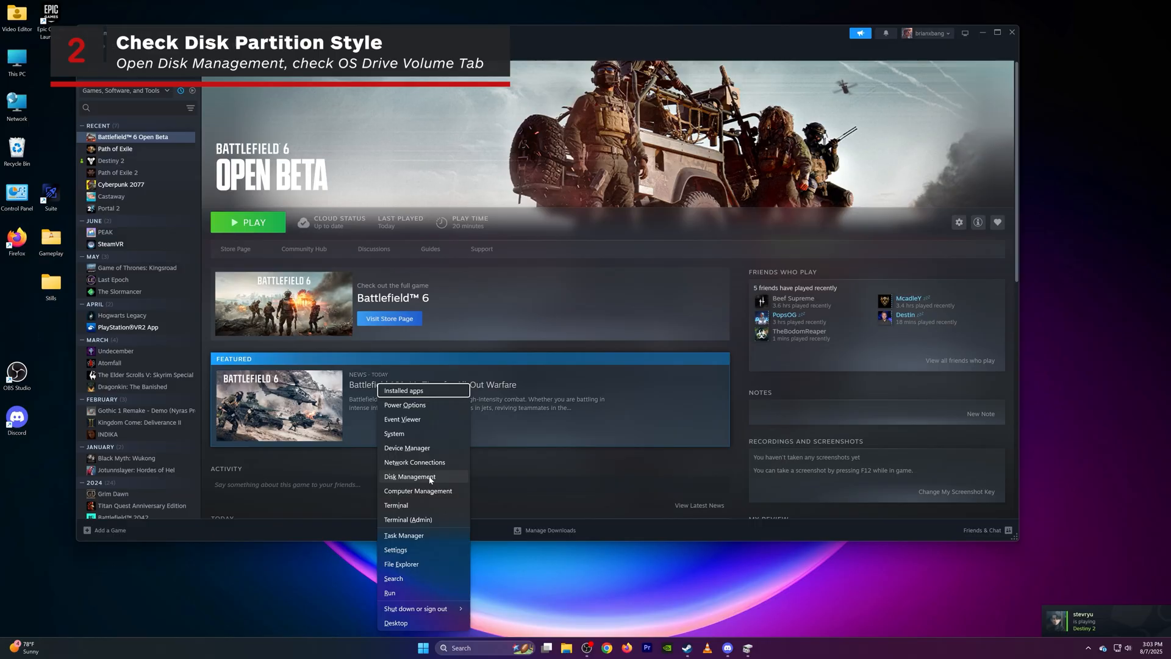
Check Disk 0 holding Windows (C:) reports the GUID Partition Table (GPT) style in its properties.
click(410, 477)
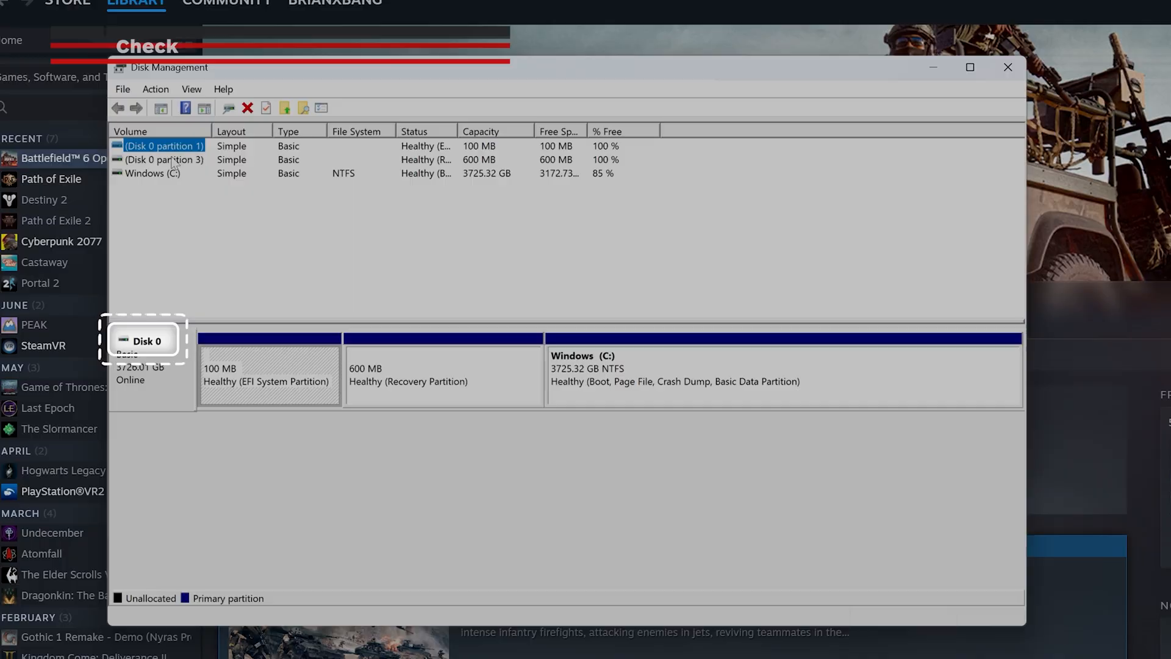
click(152, 173)
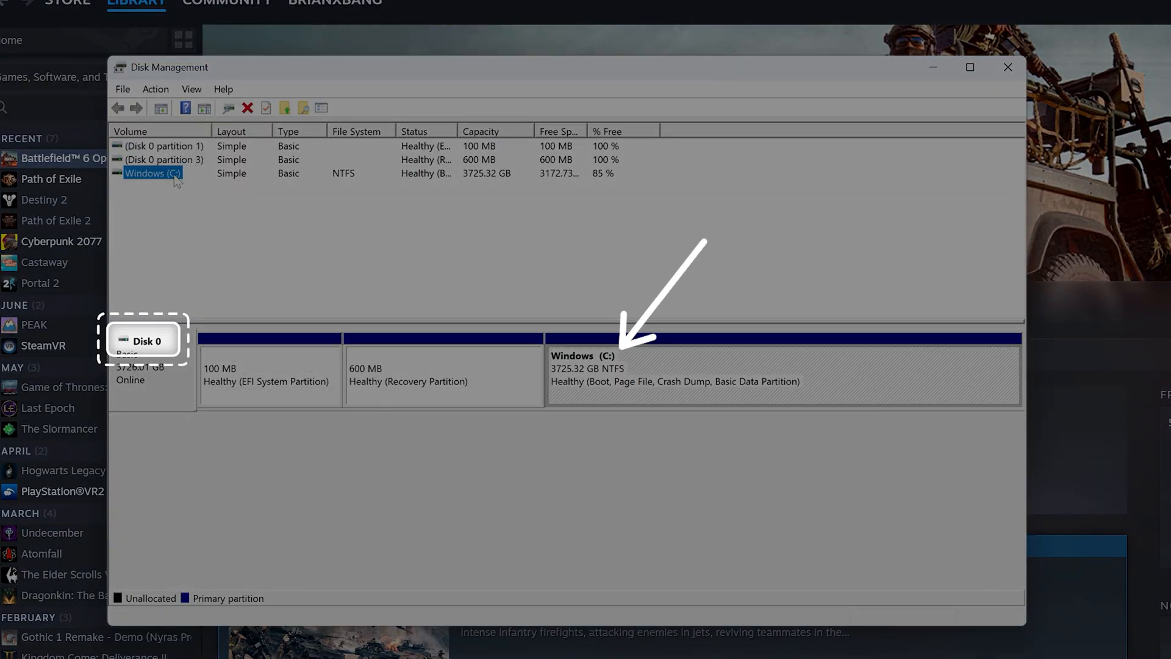
right_click(144, 341)
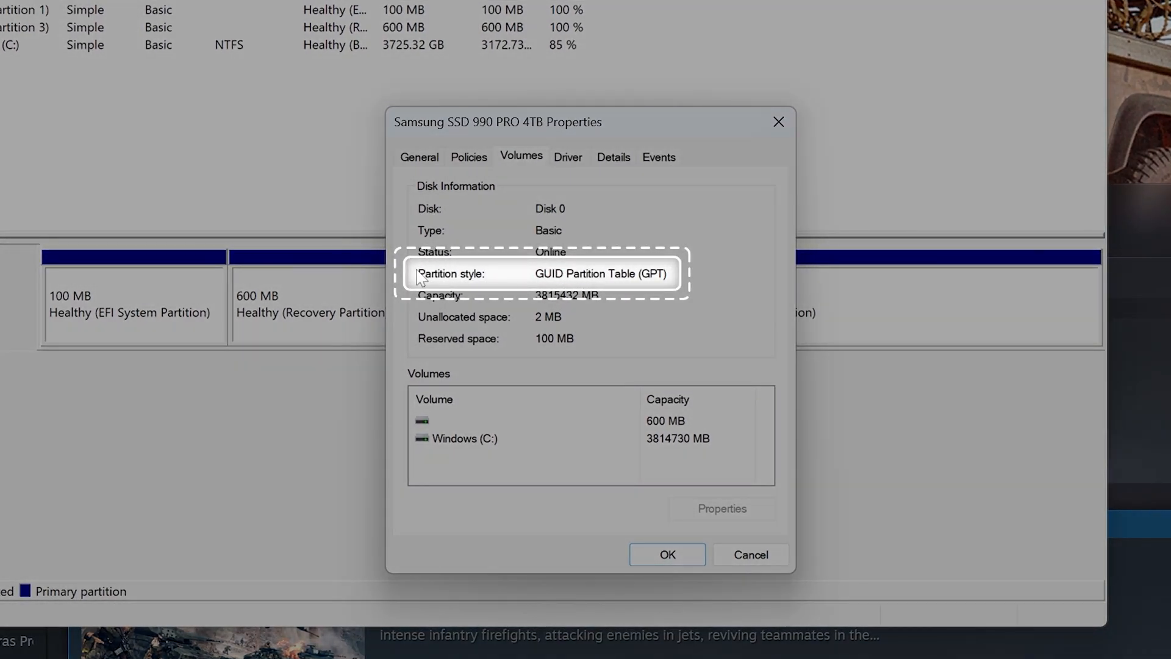
mouse_move(432, 282)
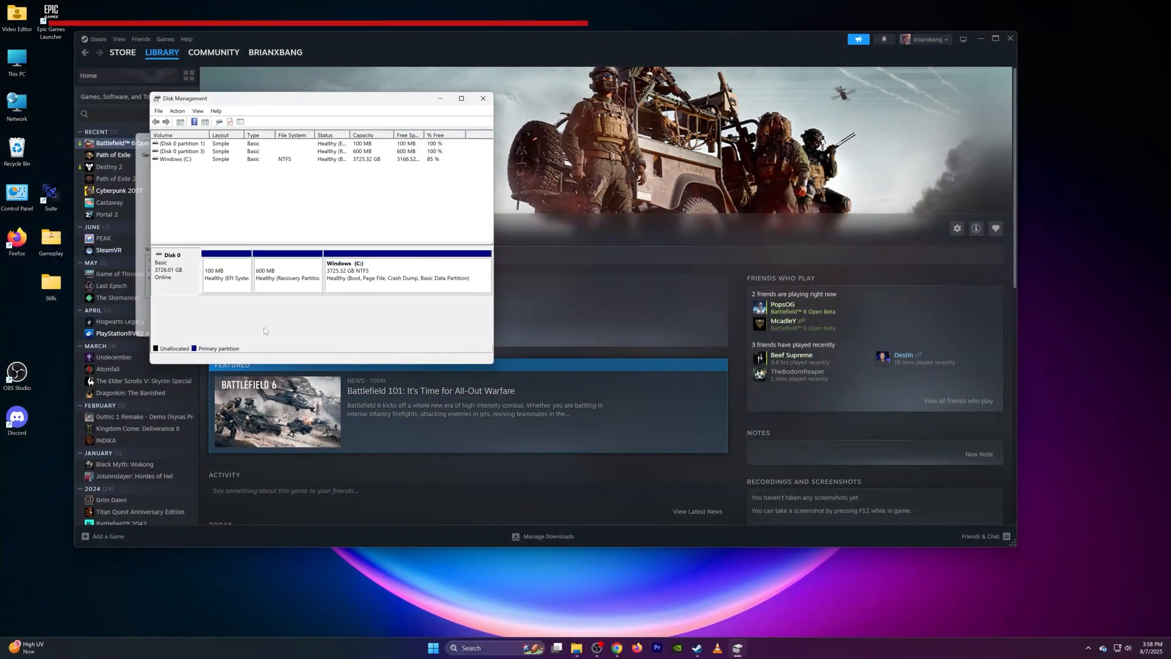
Close Disk Management and start Command Prompt with administrator rights.
click(483, 98)
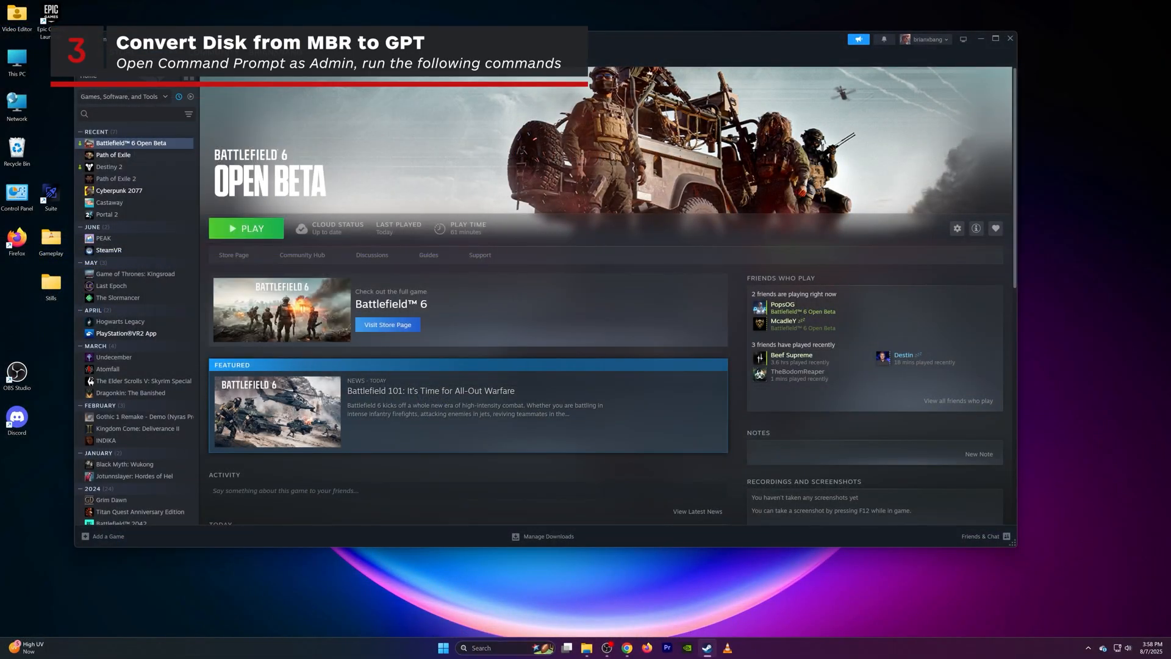
click(462, 648)
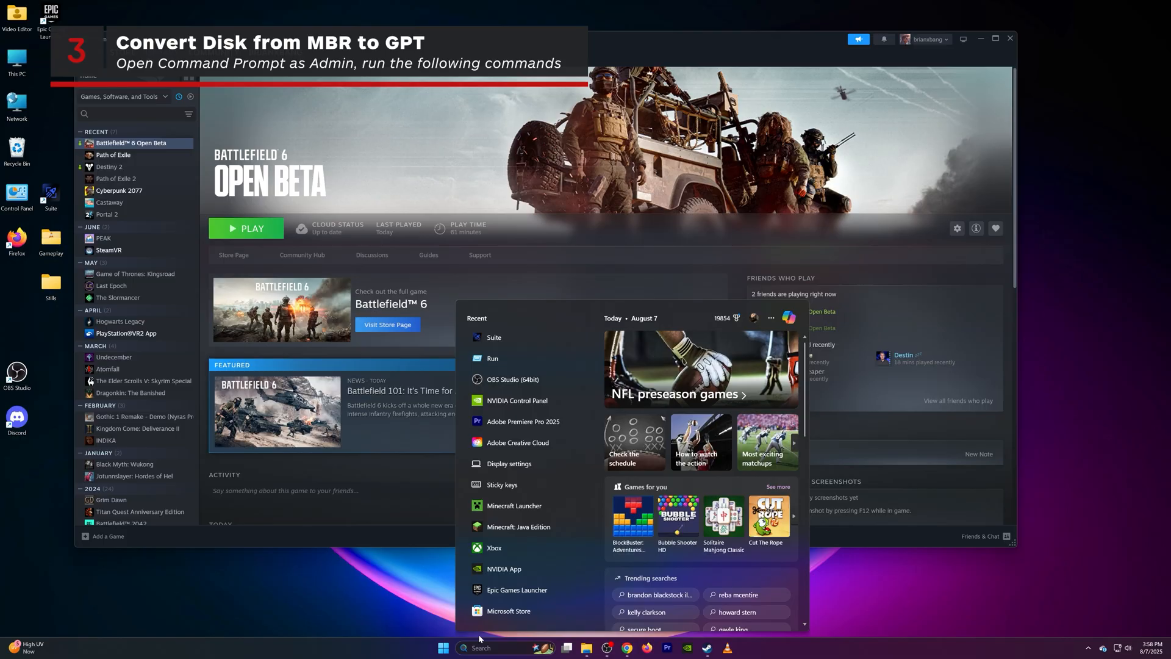
text(cmd)
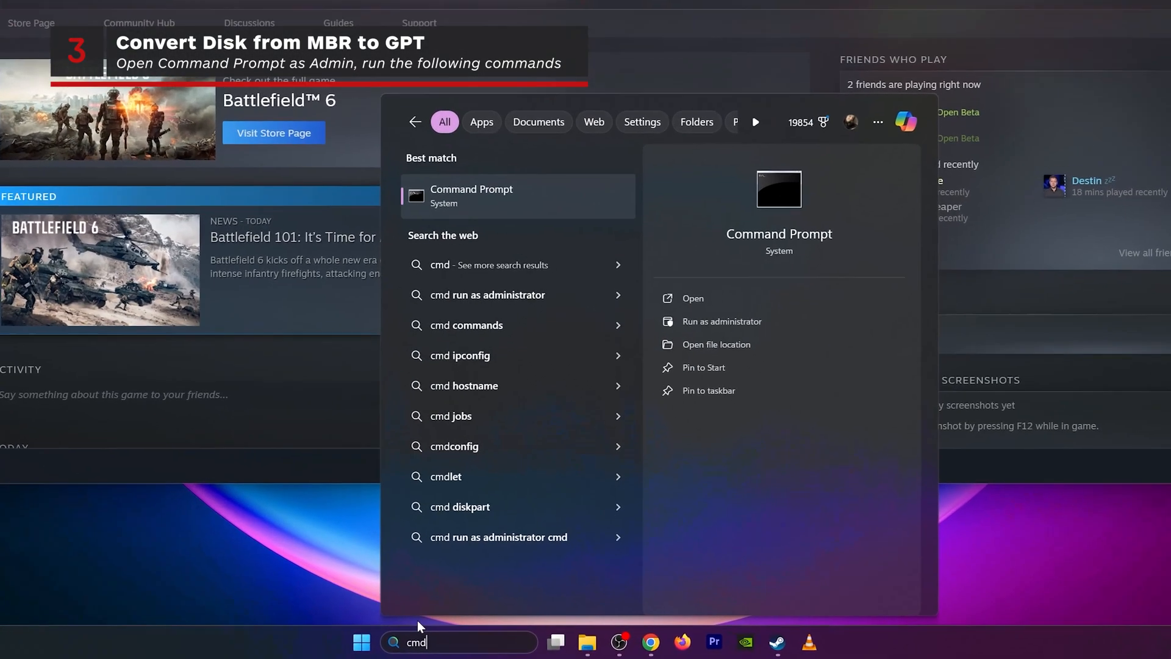
right_click(470, 195)
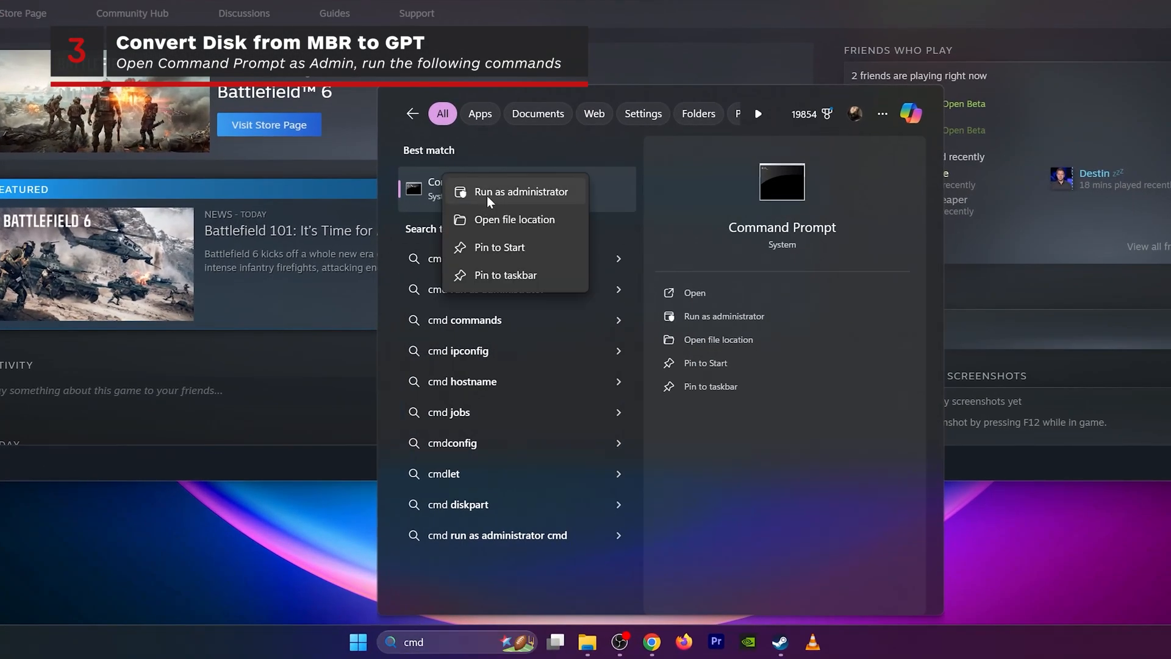
click(522, 191)
text(mbr2gpt /validate /disk:0  /allowFullOS)
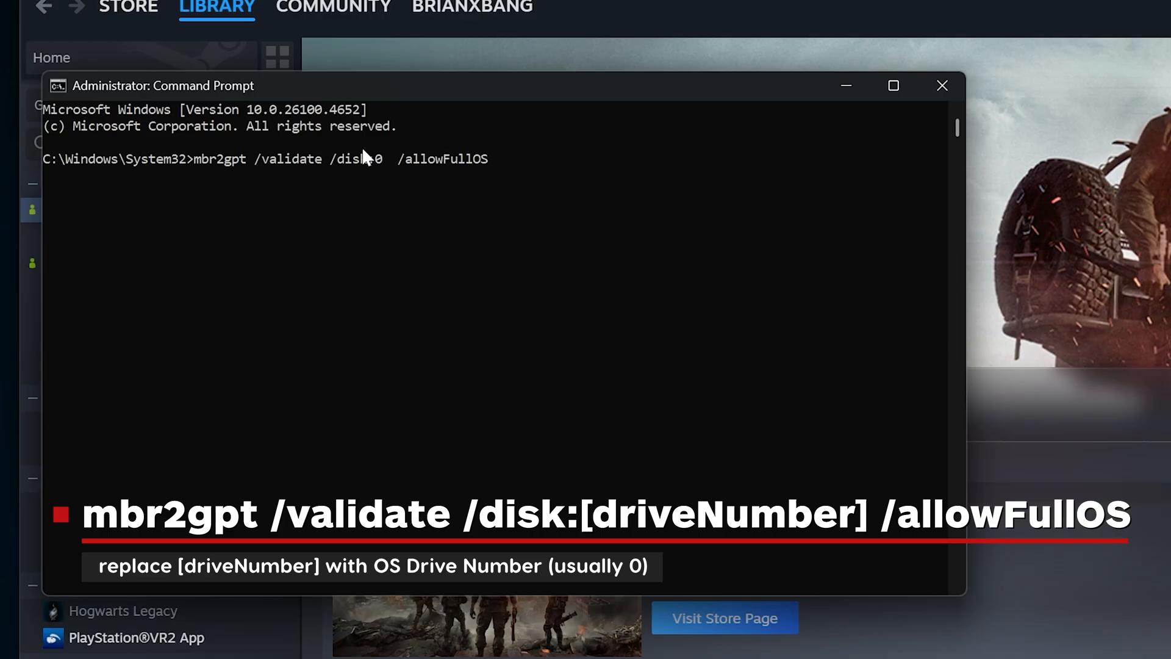
mouse_move(389, 170)
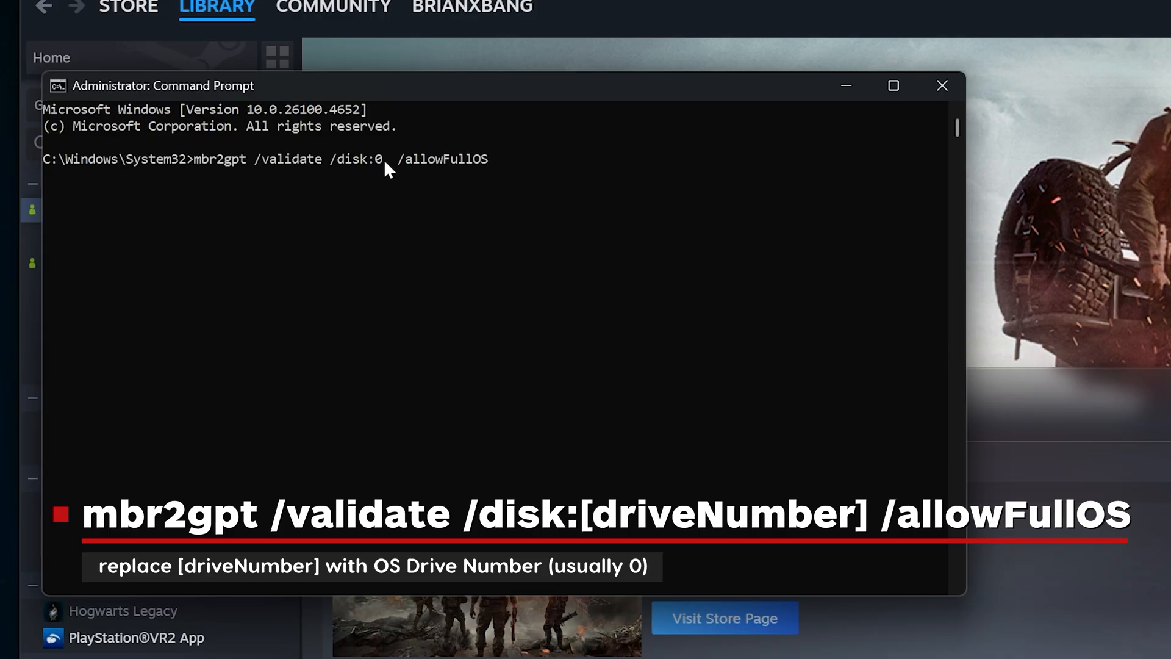
mouse_move(198, 174)
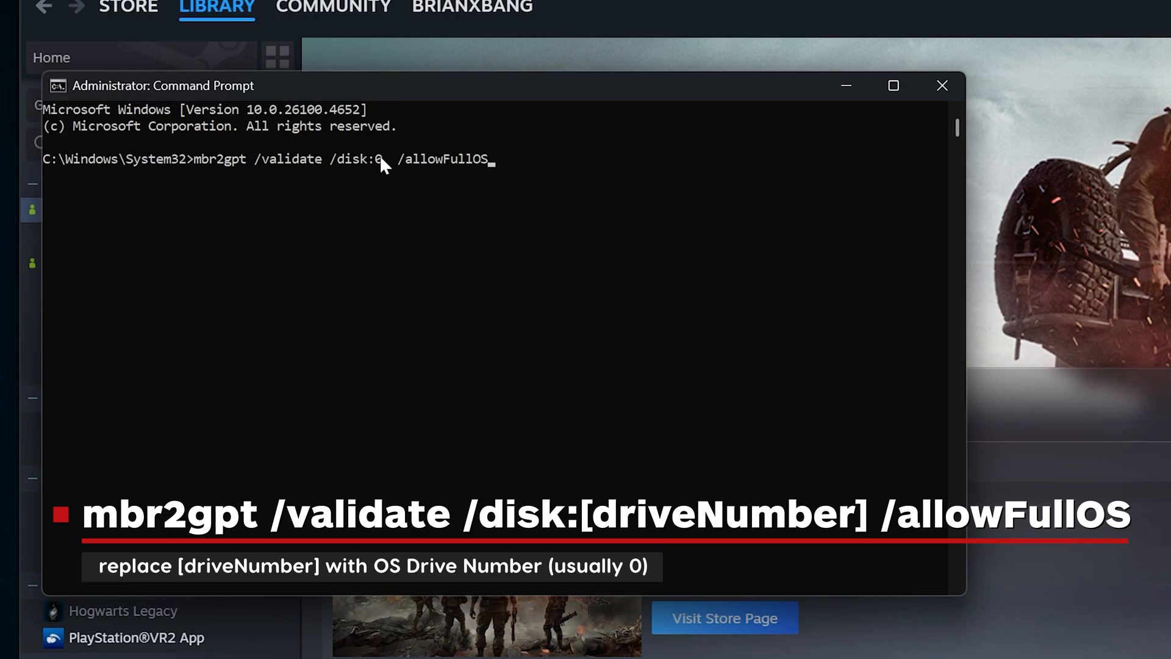
mouse_move(119, 168)
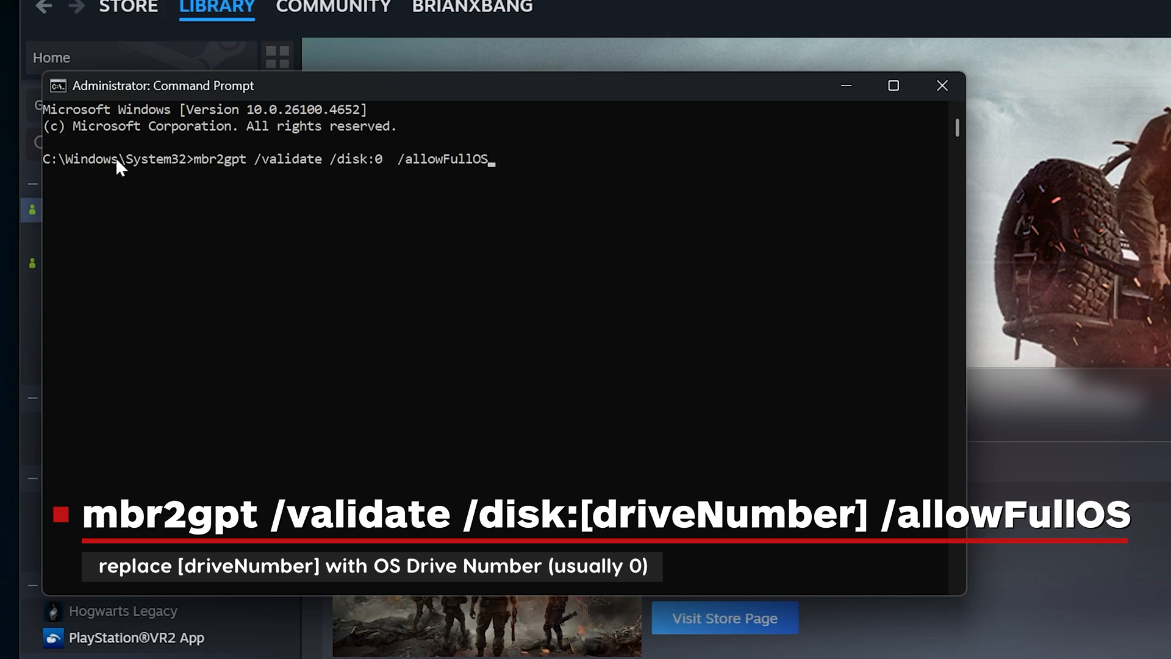
mouse_move(380, 170)
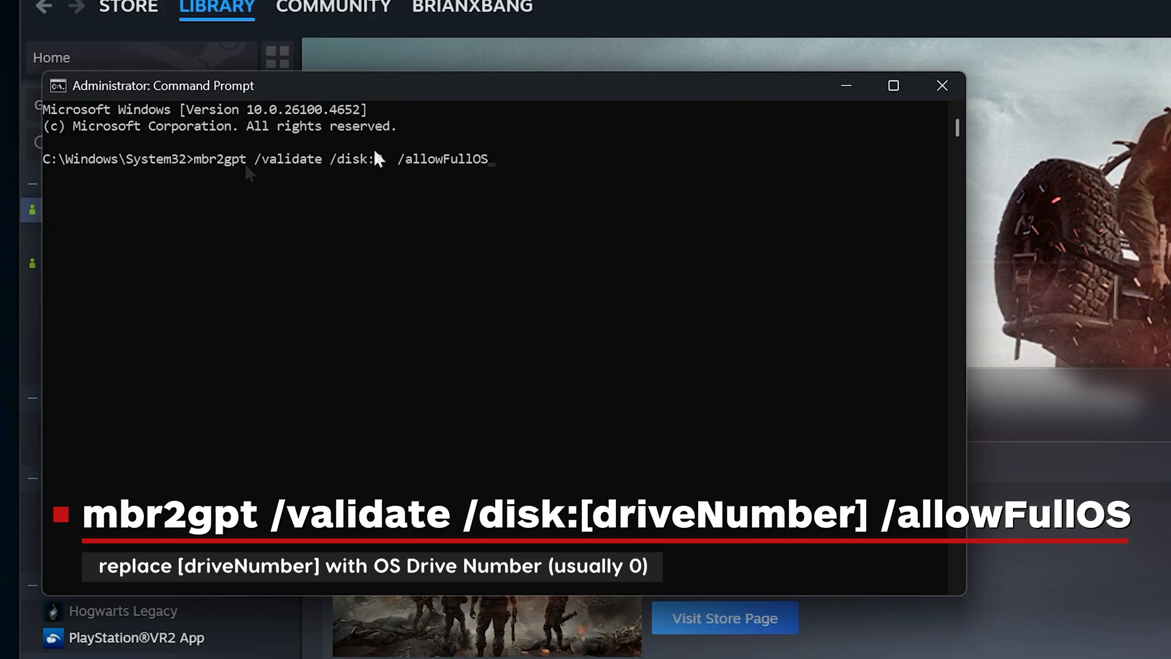
Edit the command to mbr2gpt /validate /disk:0 /allowFullOS, without running it yet.
text(0)
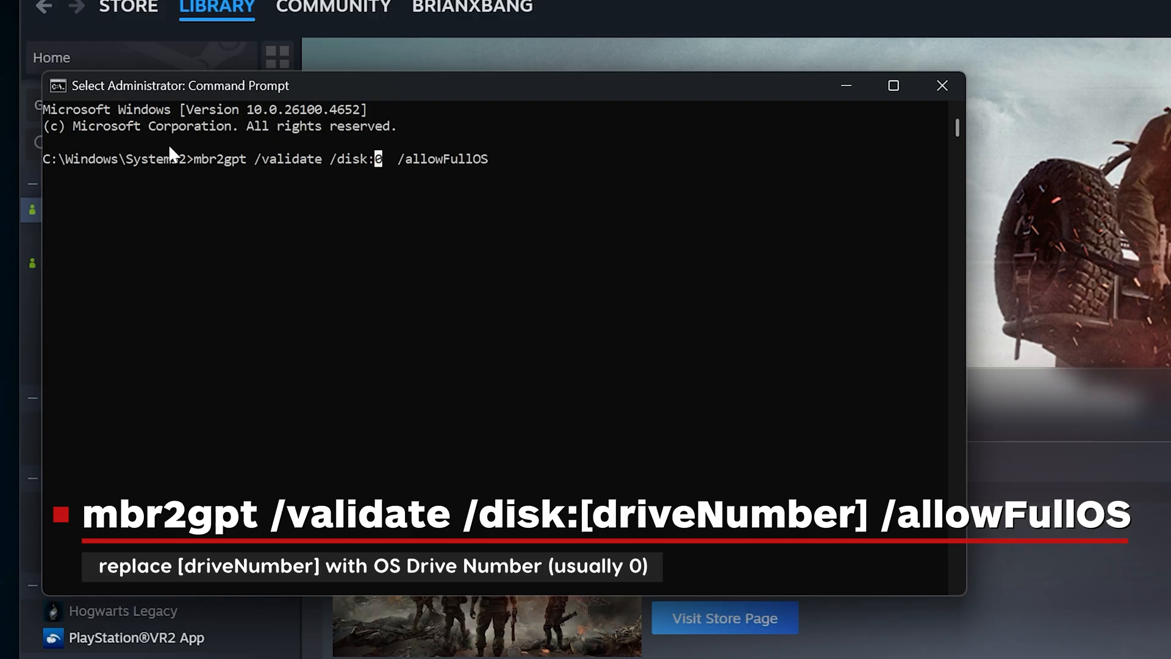
mouse_move(374, 172)
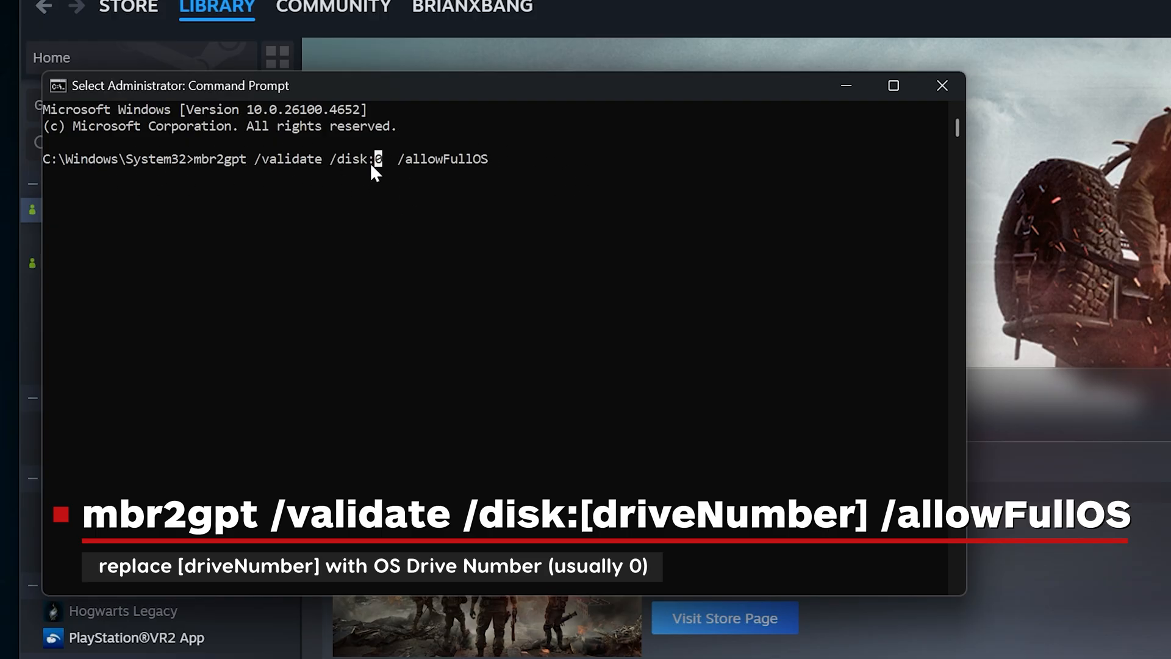
text(0)
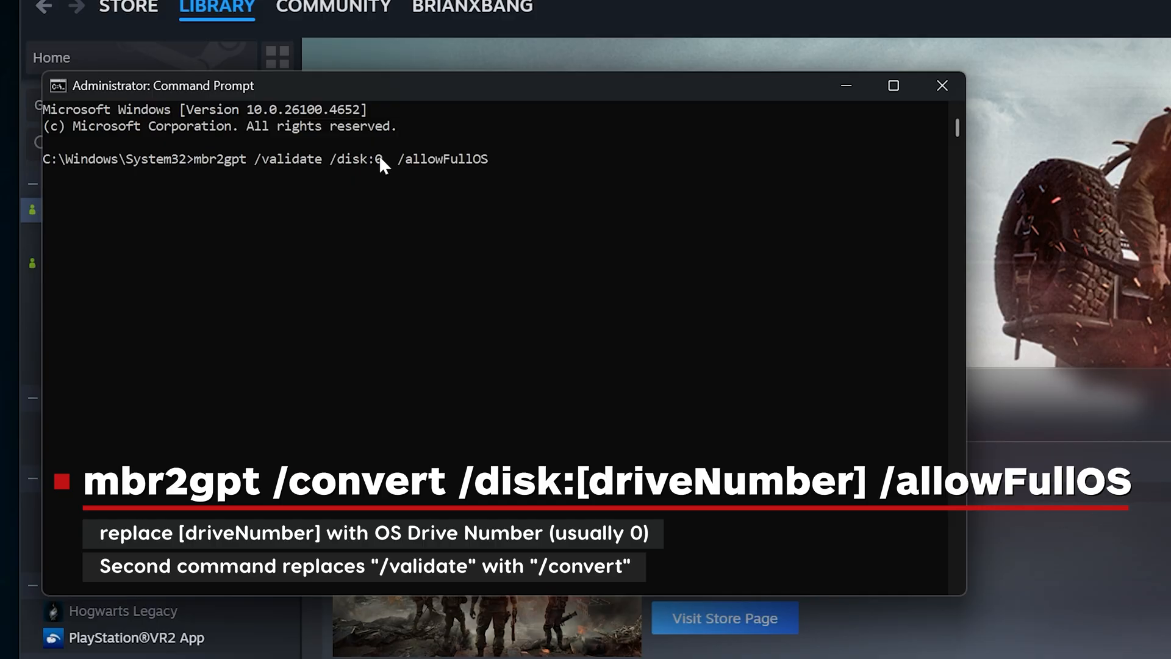
mouse_move(231, 160)
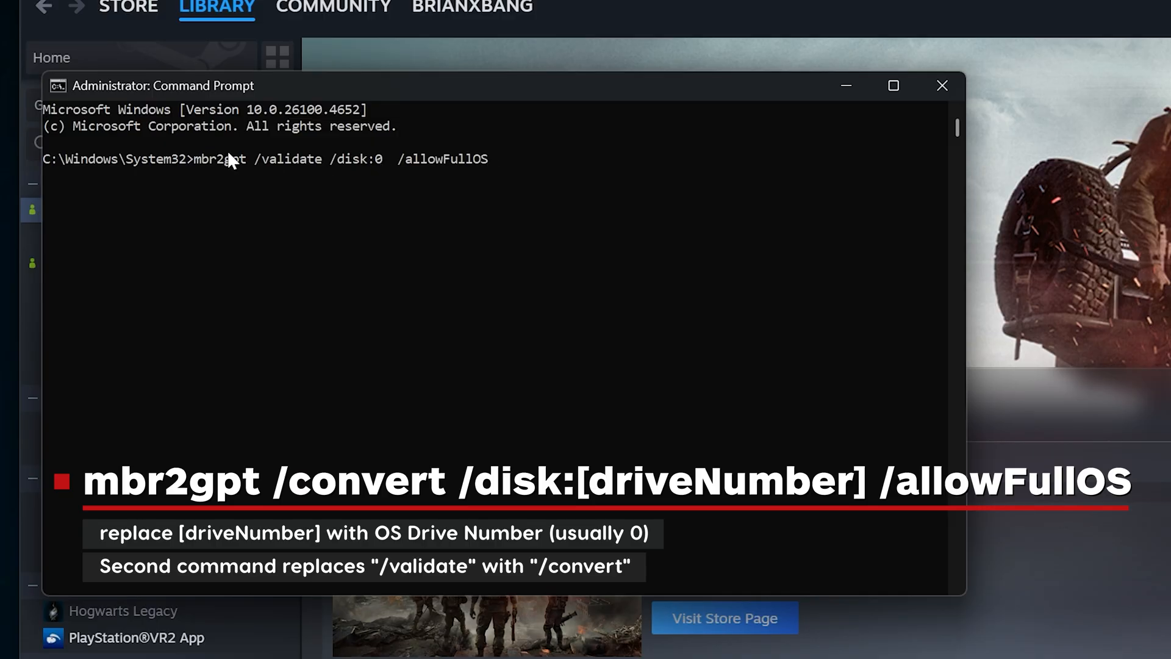
mouse_move(383, 171)
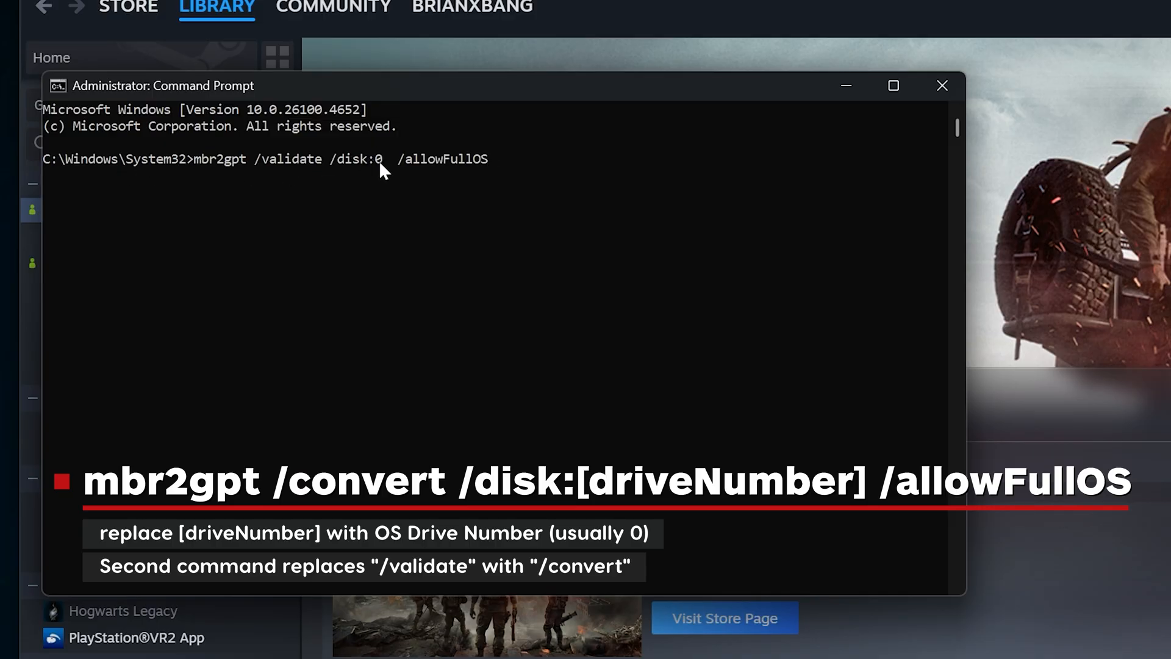
mouse_move(322, 161)
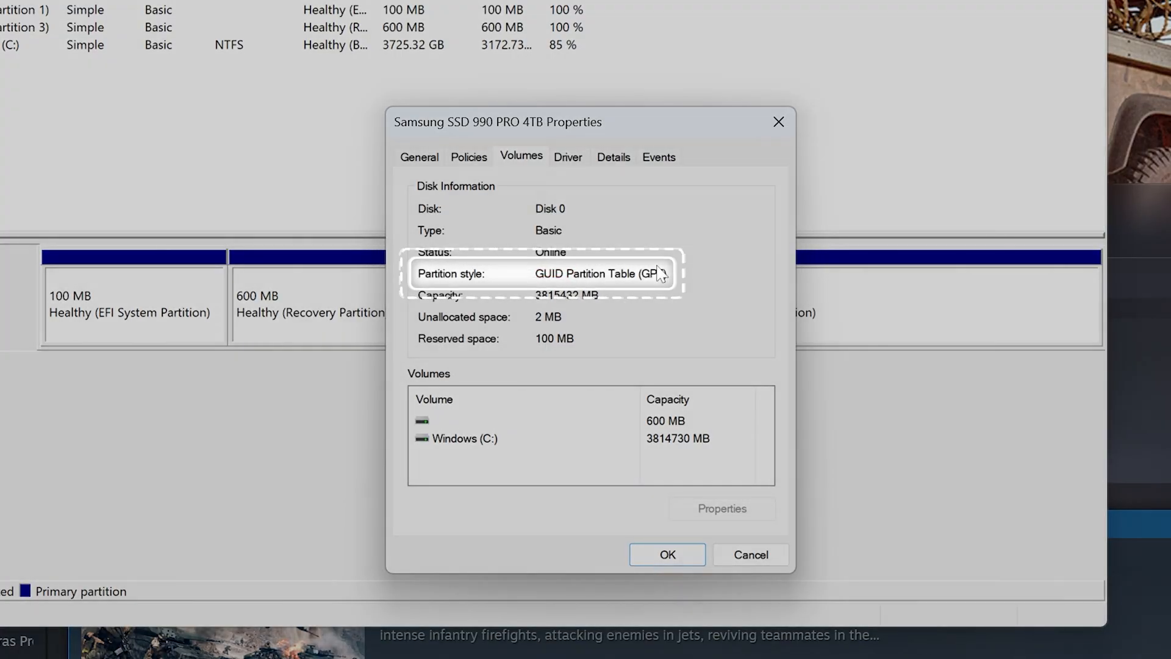
mouse_move(622, 278)
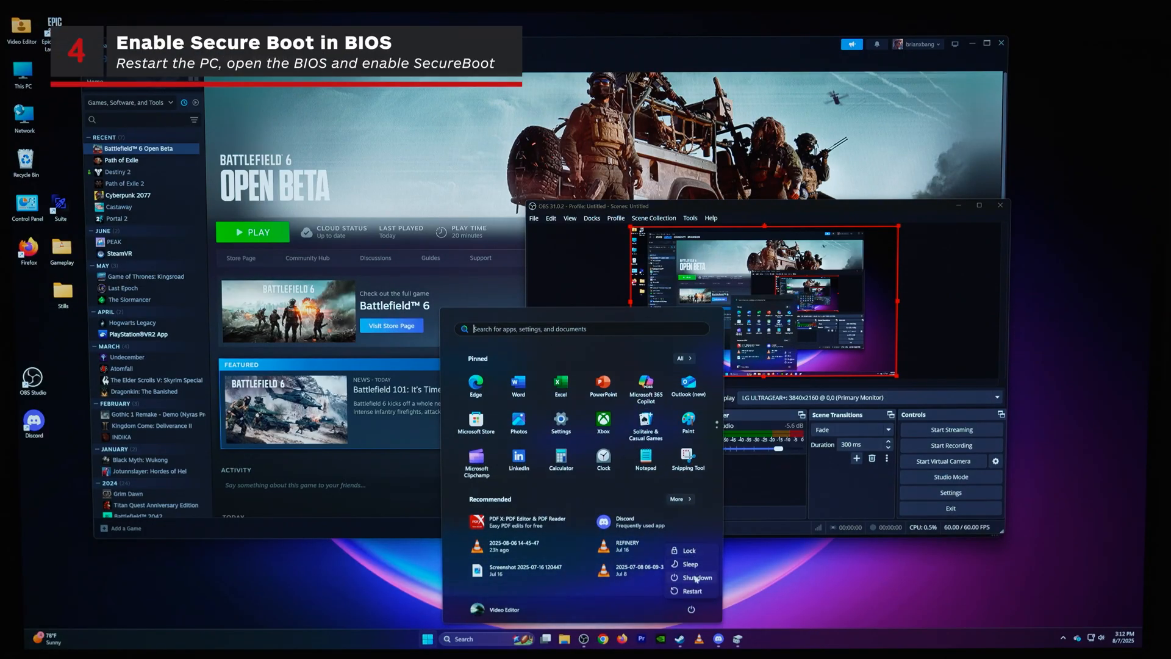
Restart the PC and enter the AORUS BIOS setup with DEL during startup.
click(690, 591)
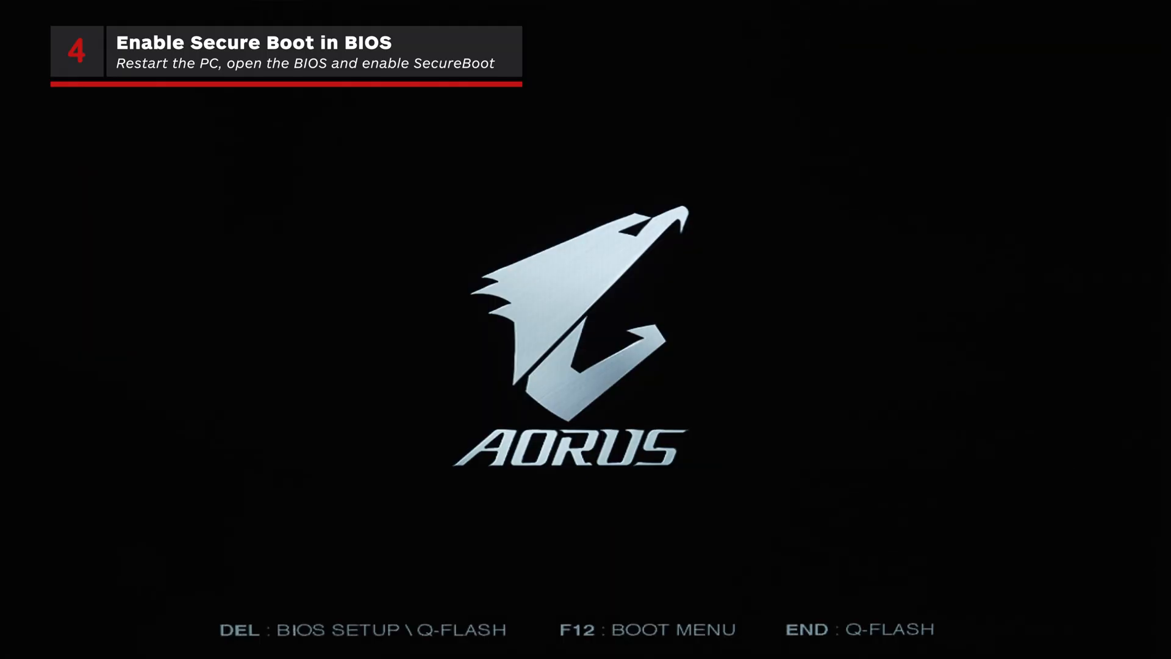
key(Delete)
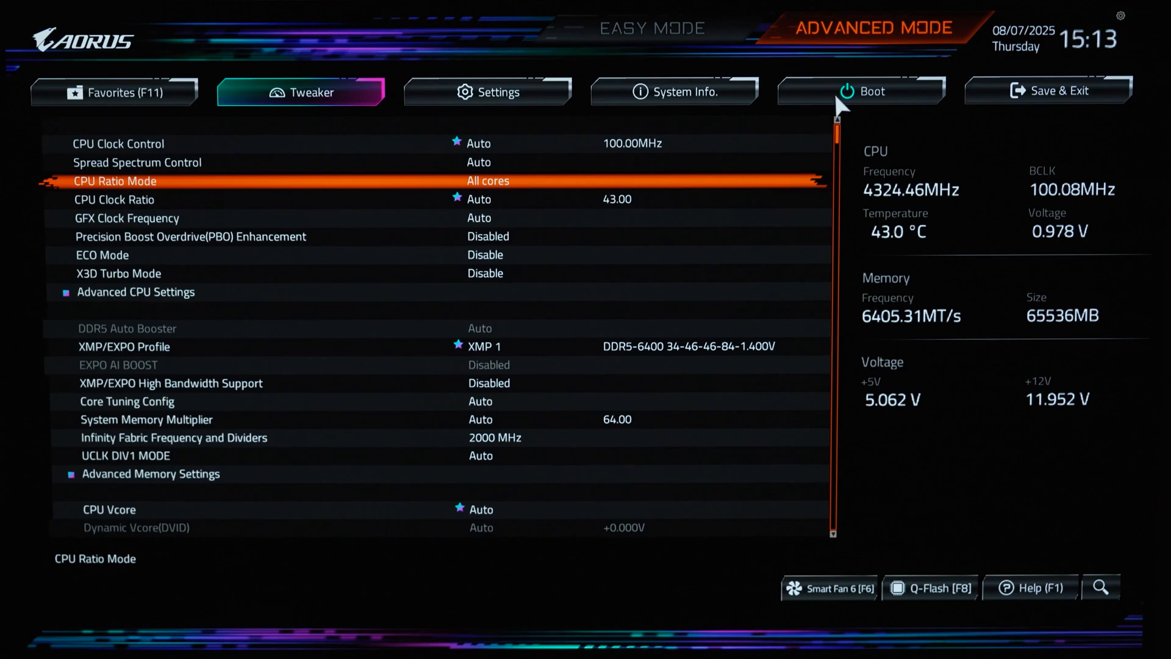
On the Boot page set Secure Boot Mode to Custom and restore the factory keys, confirming both prompts.
click(861, 91)
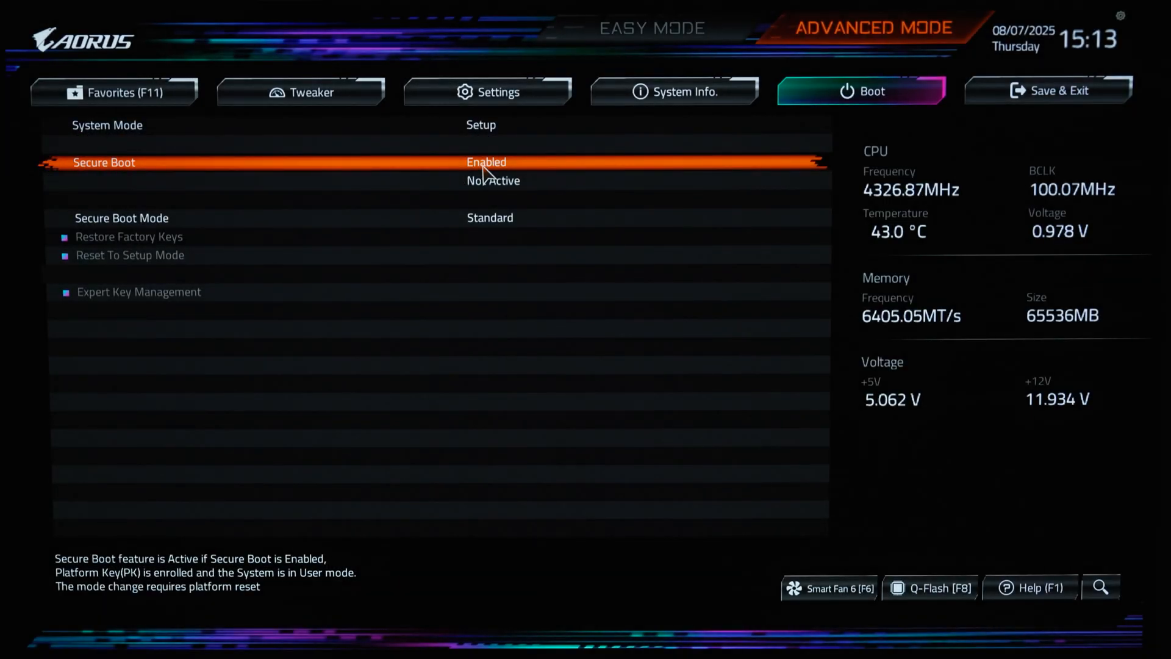
click(486, 162)
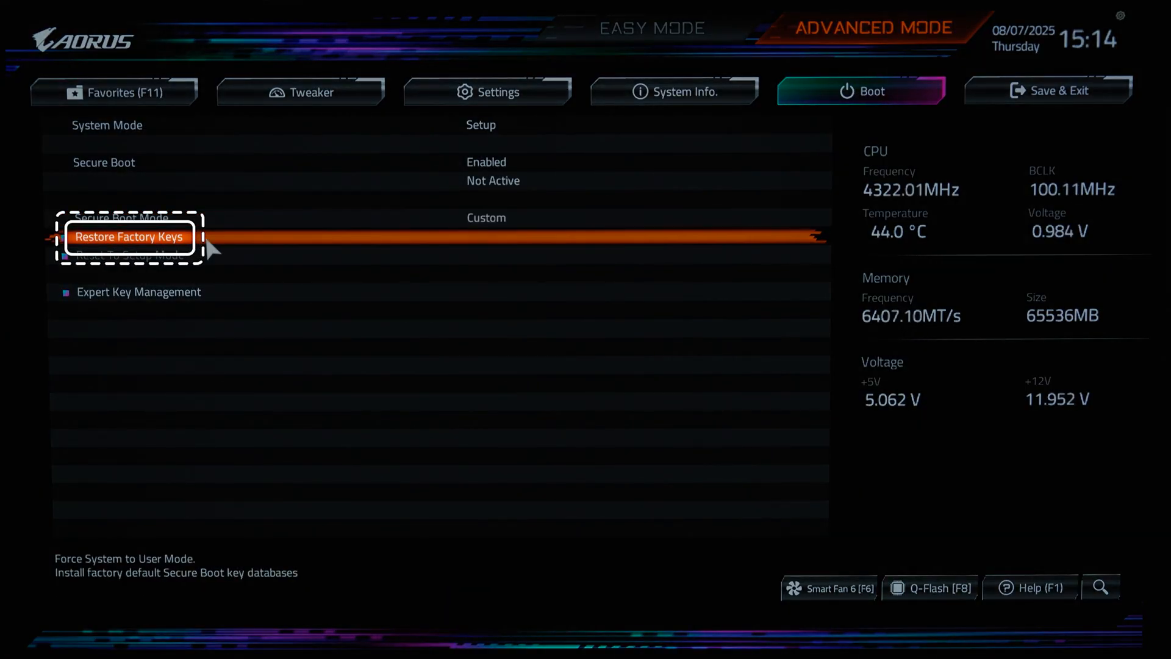
click(129, 236)
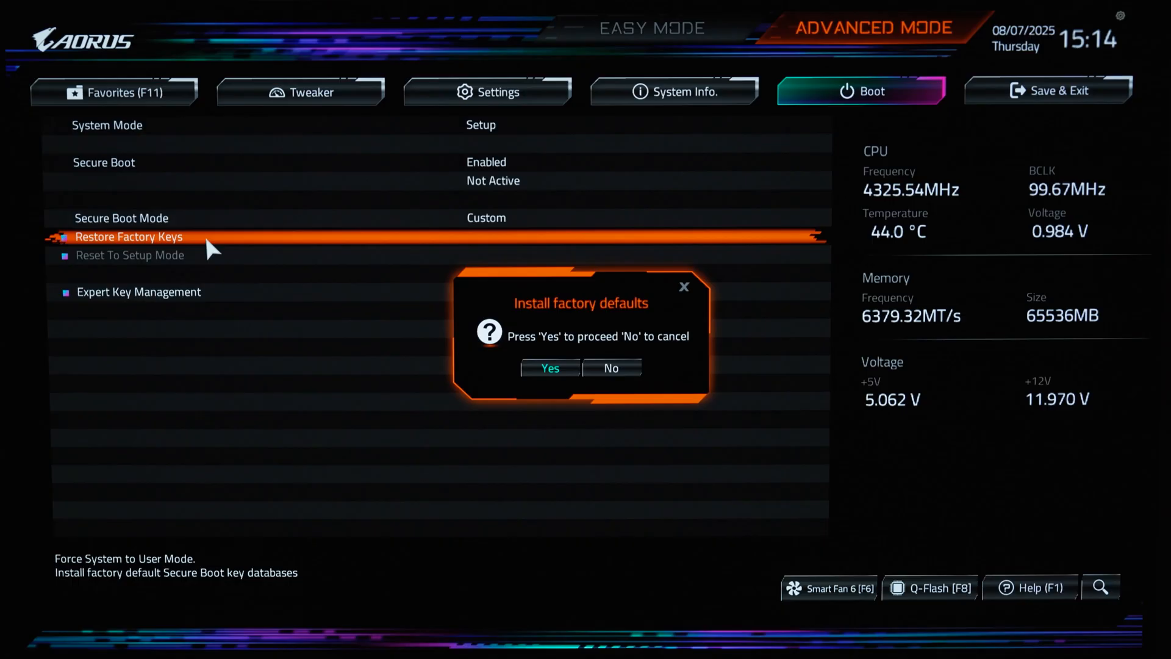
mouse_move(553, 313)
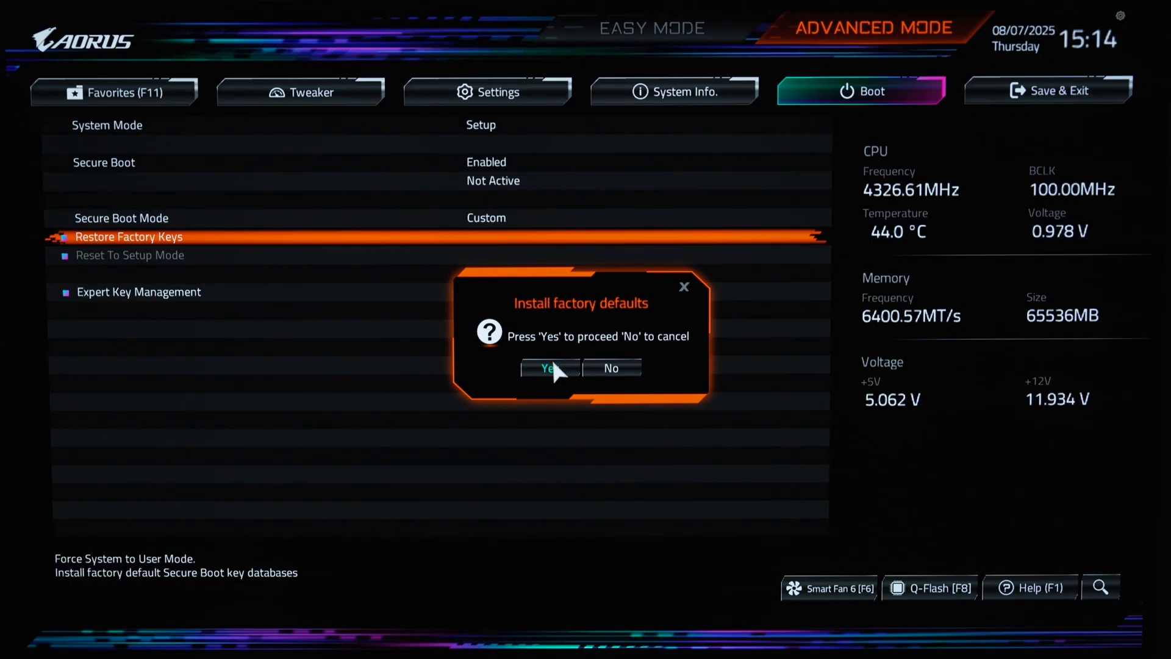
click(550, 367)
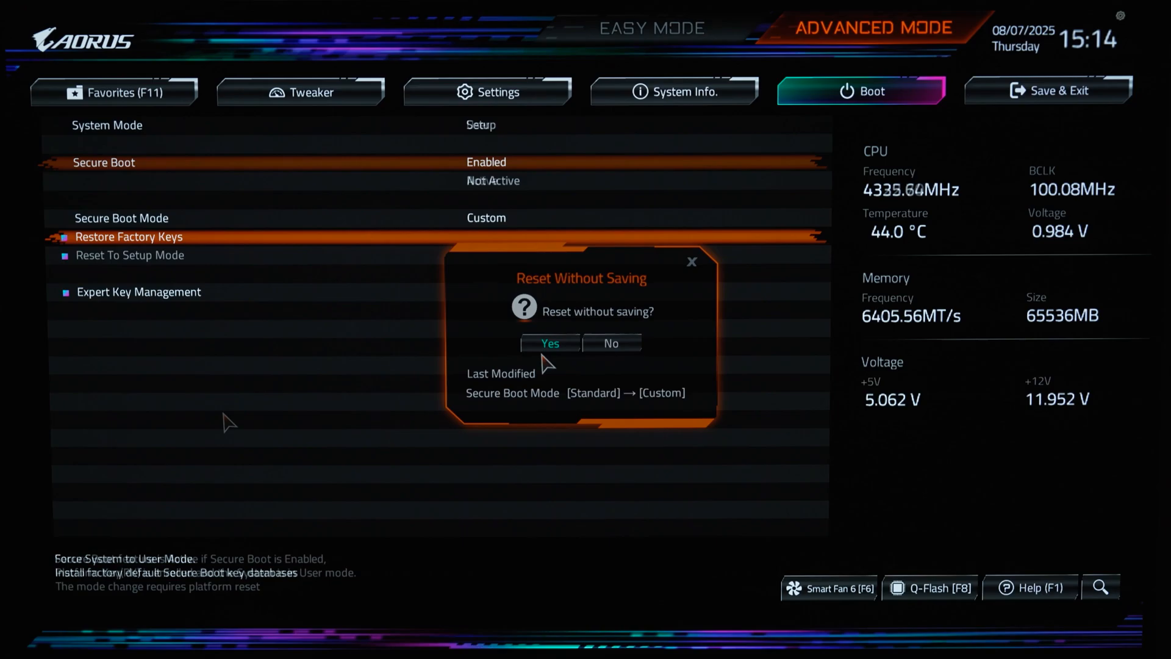
click(550, 343)
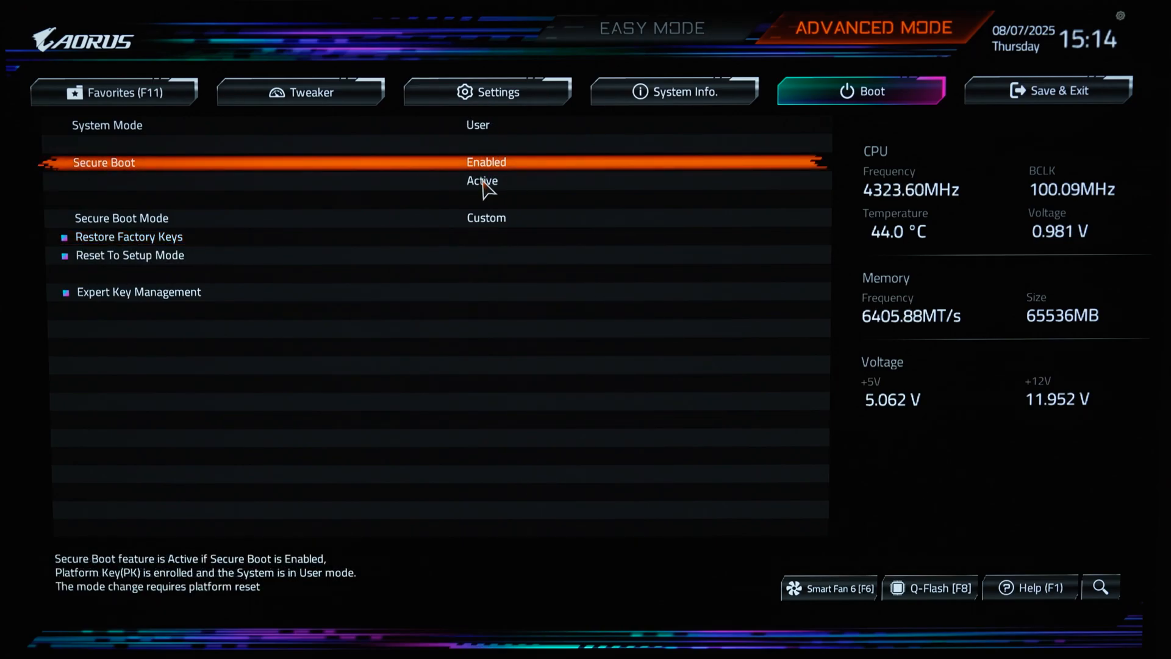
mouse_move(432, 236)
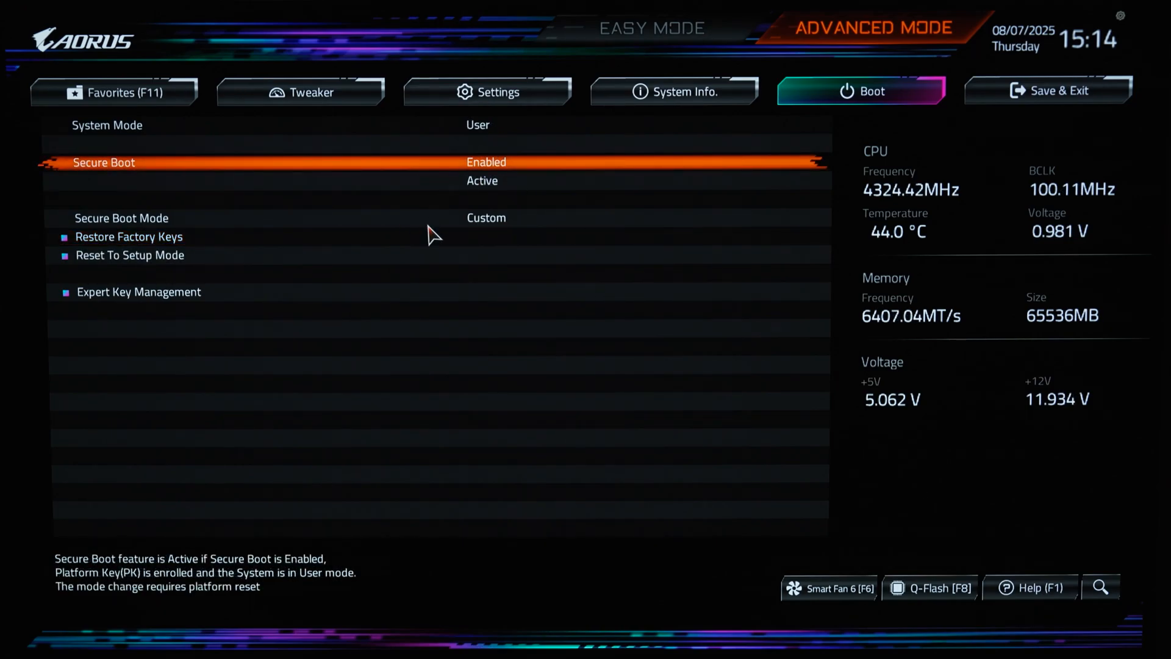
Save & Exit Setup with Yes on the Save & reset prompt.
click(1047, 91)
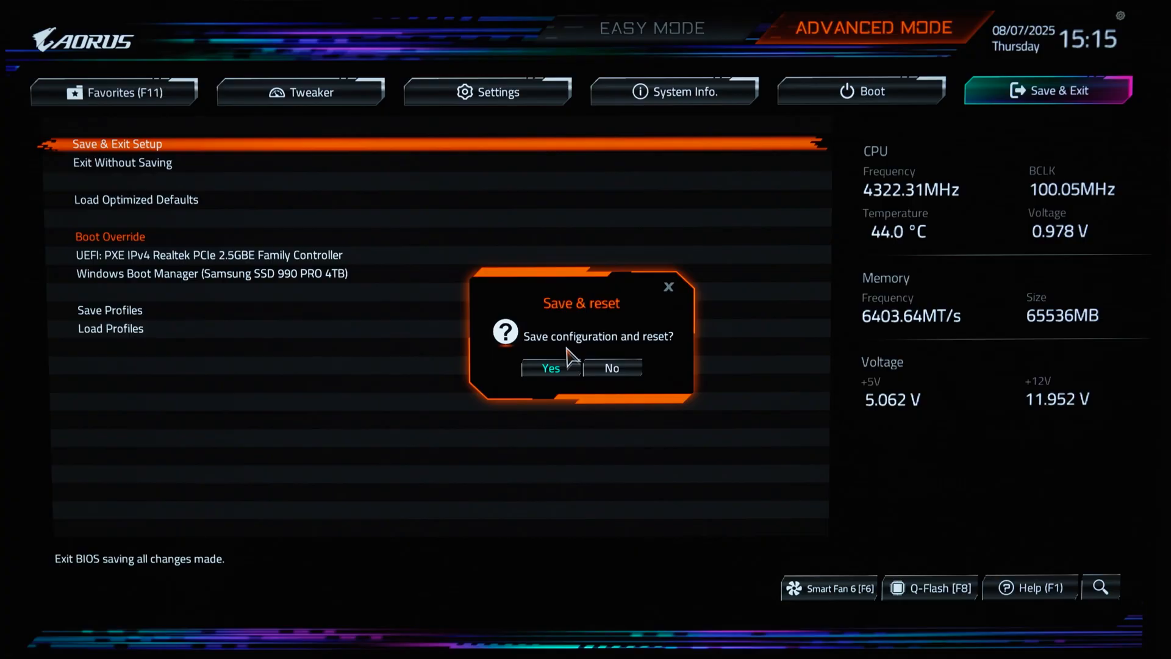
click(550, 367)
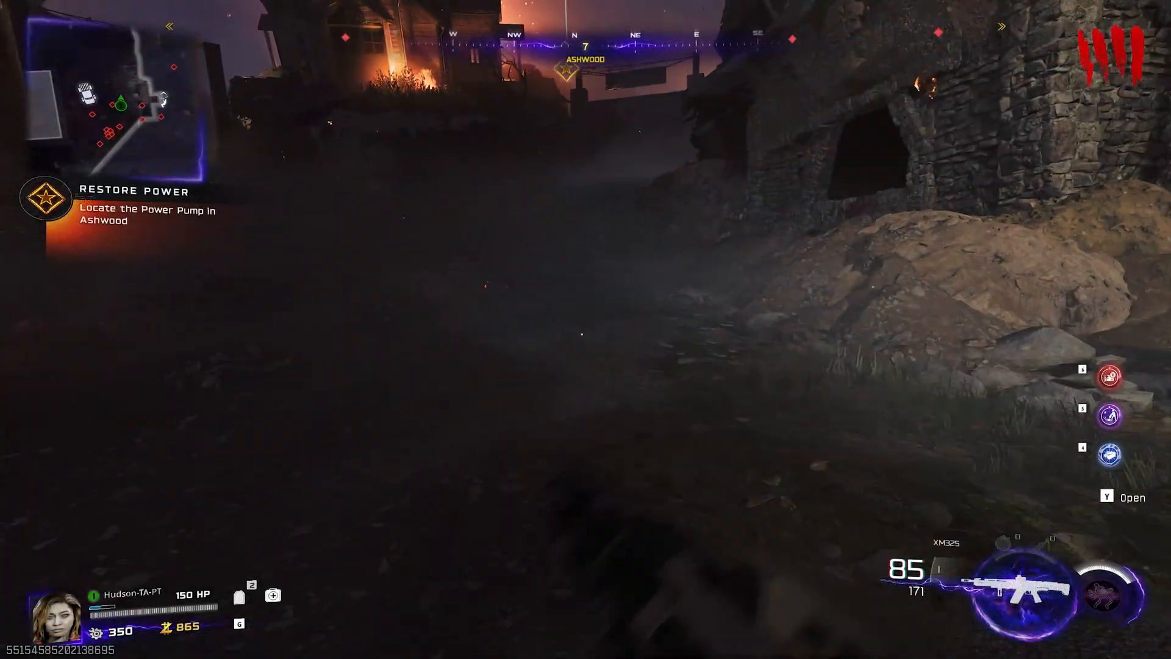